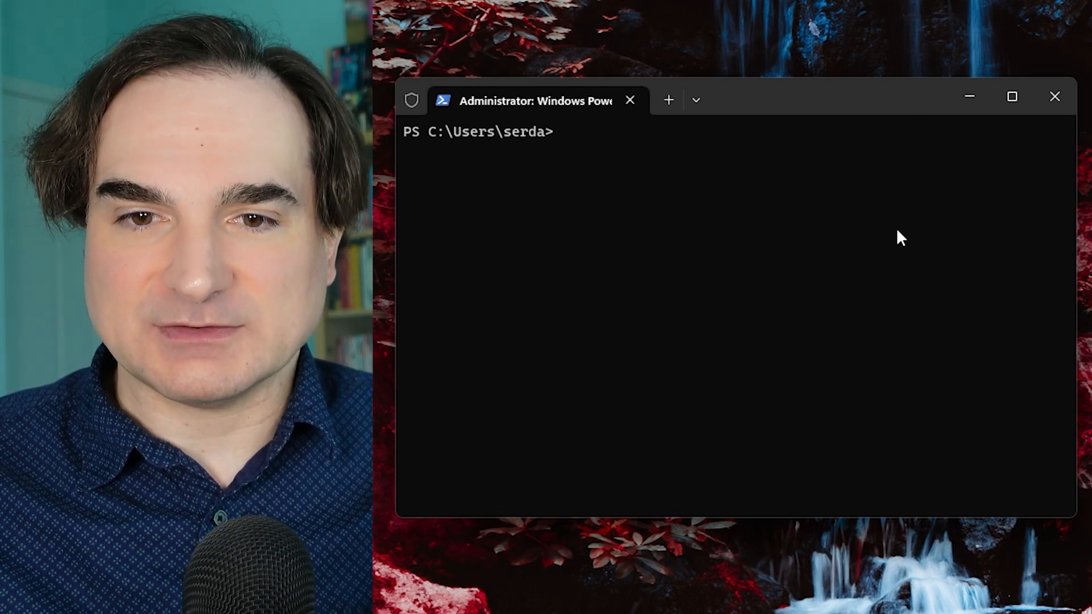
mouse_move(908, 275)
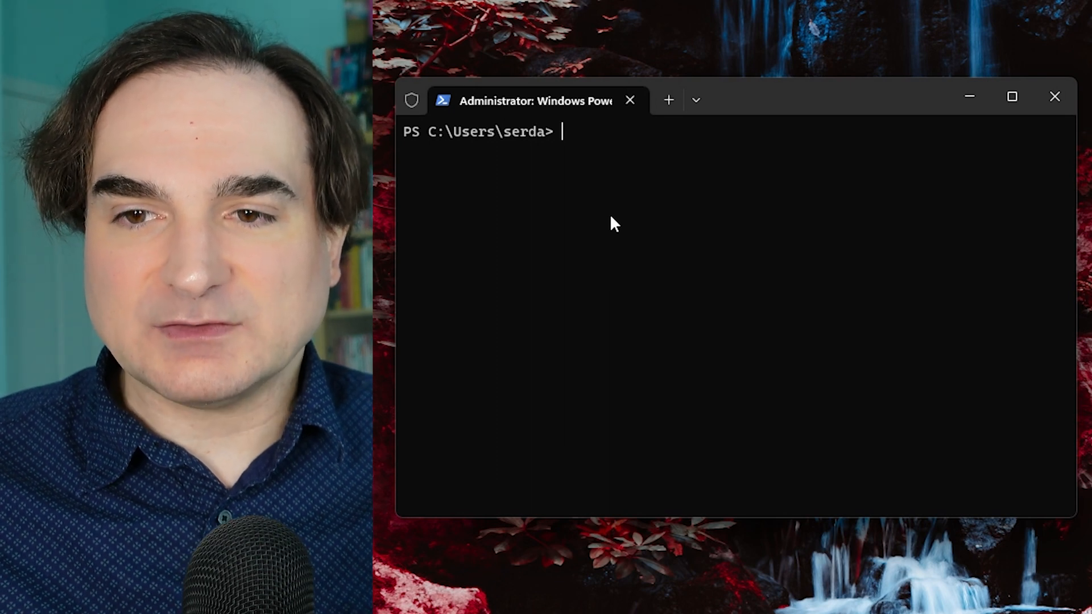
Install Poetry via the Invoke-WebRequest script, confirm version 1.4.2, and get a prompt in D:\Dev\poetry_demo.
type("(Invoke-WebRequest -Uri https://install.python-poetry.org -UseBasicParsing).Content | py -")
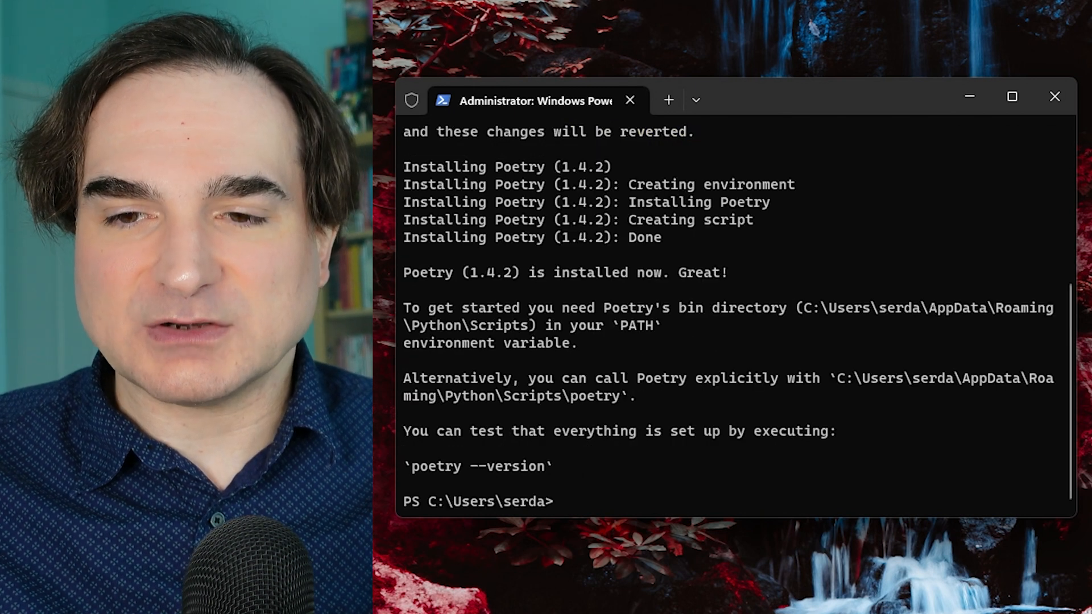
type("poetry --version")
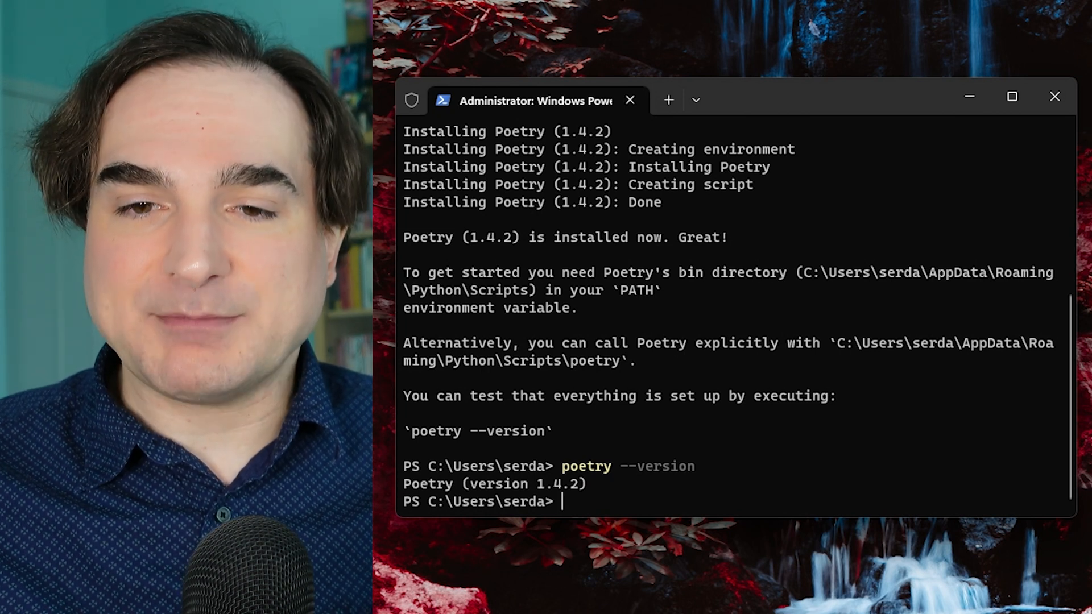
type("cmd")
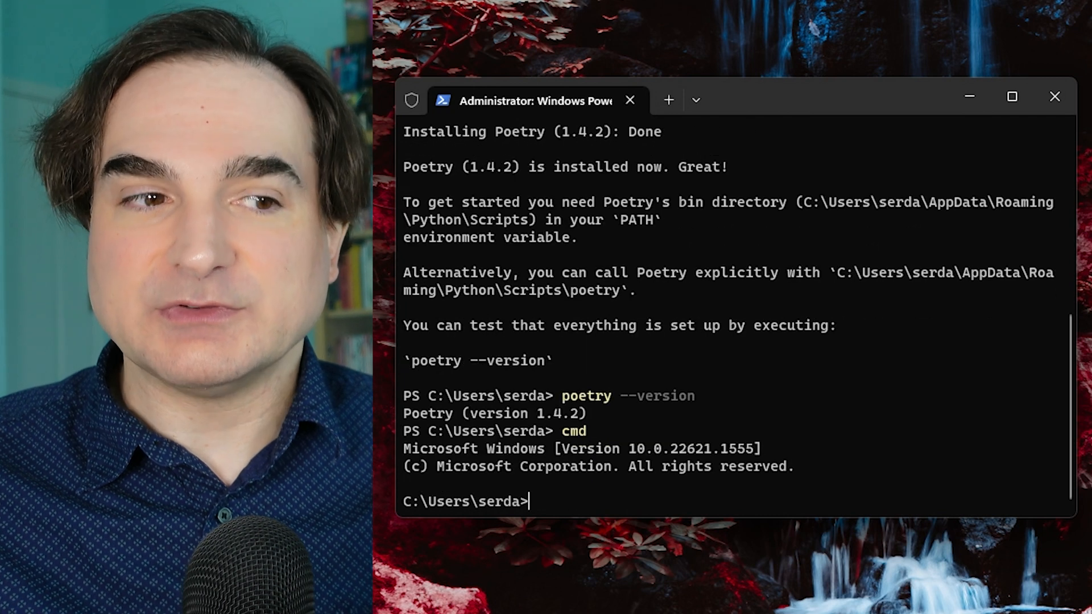
type("path")
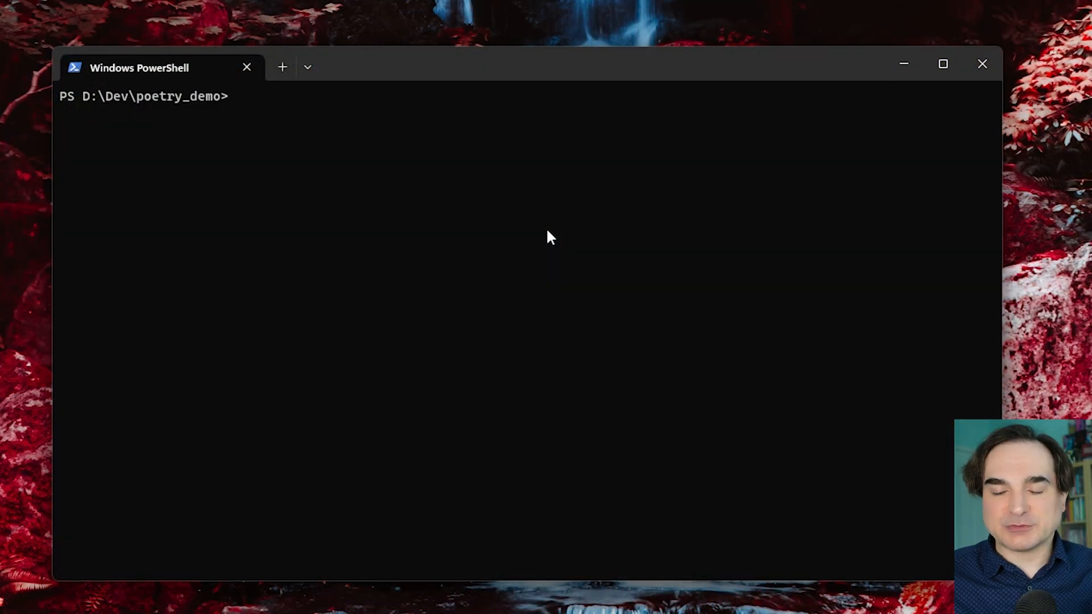
Create the hello_poetry package with poetry new and launch it in VS Code via the code command.
type("poetry new hello_poetry")
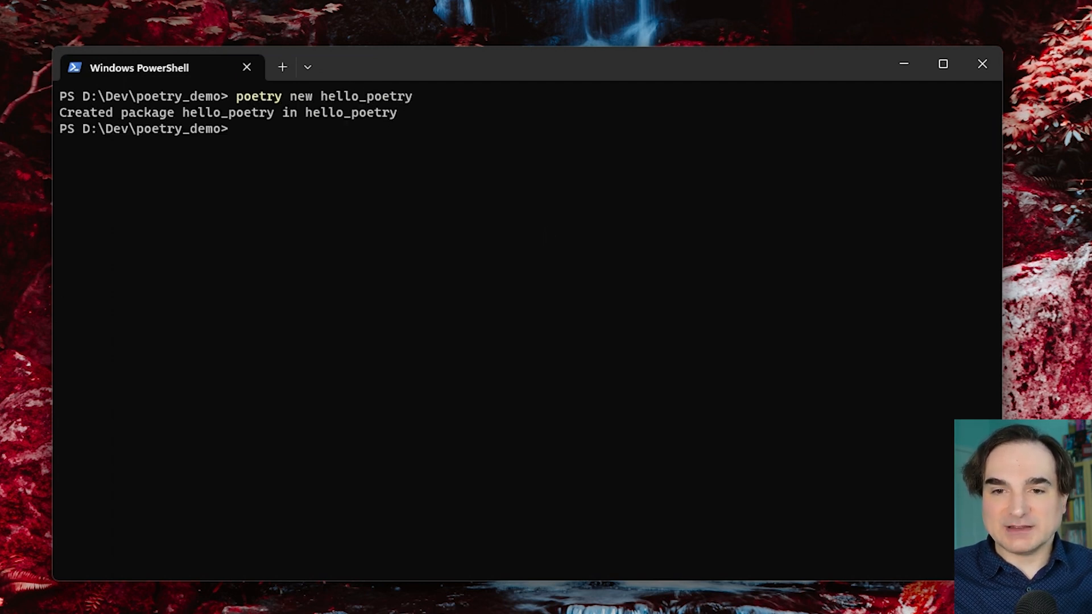
type("code")
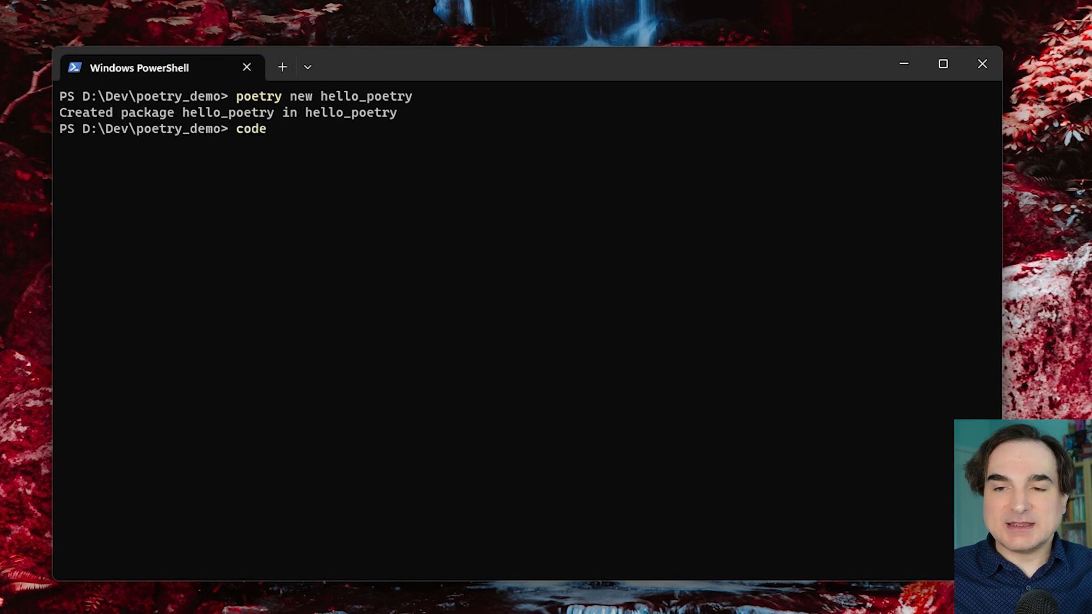
key("Enter")
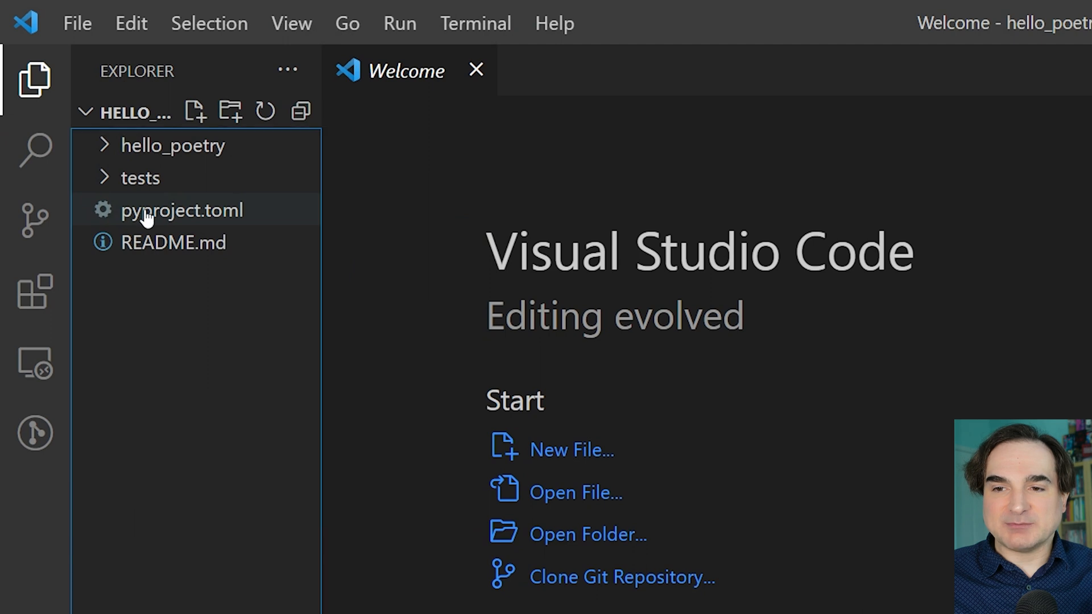
Review pyproject.toml, README.md and the starter files, then have the integrated terminal at hello_poetry.
double_click(181, 210)
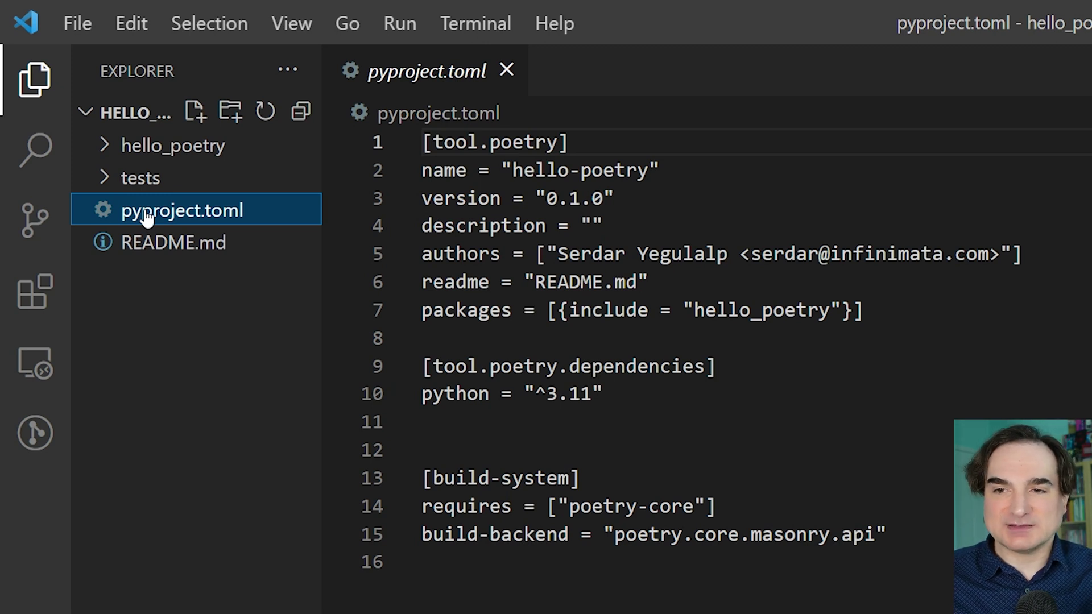
mouse_move(141, 201)
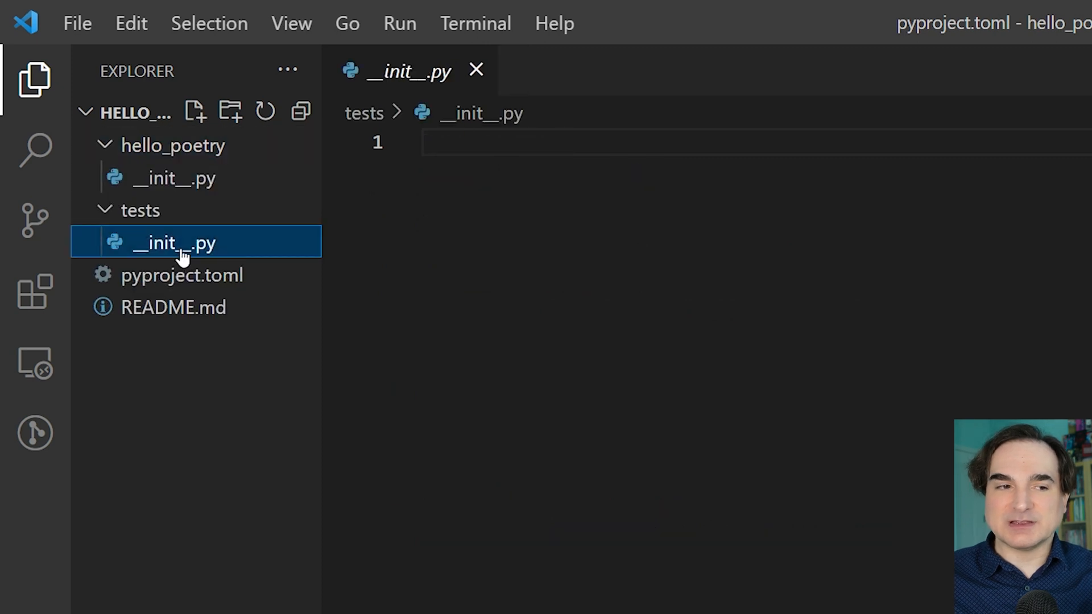
mouse_move(203, 182)
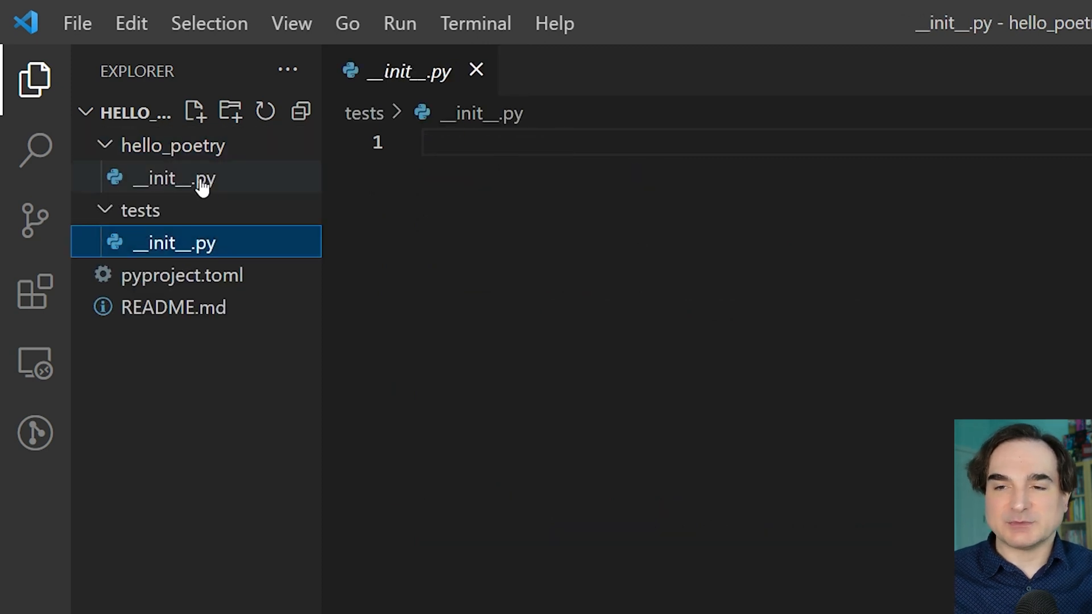
left_click(173, 307)
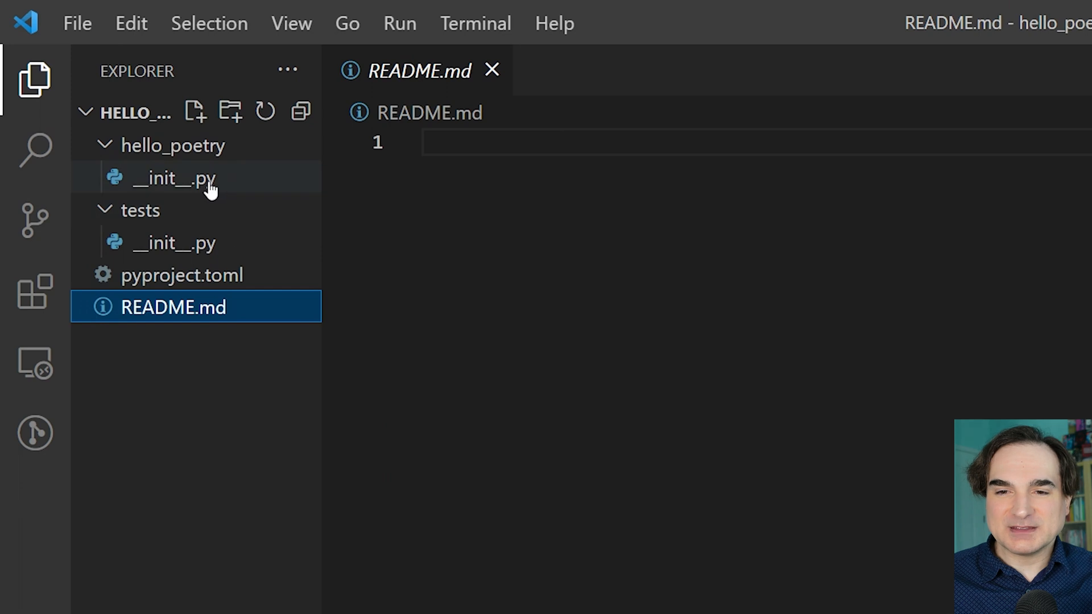
left_click(170, 178)
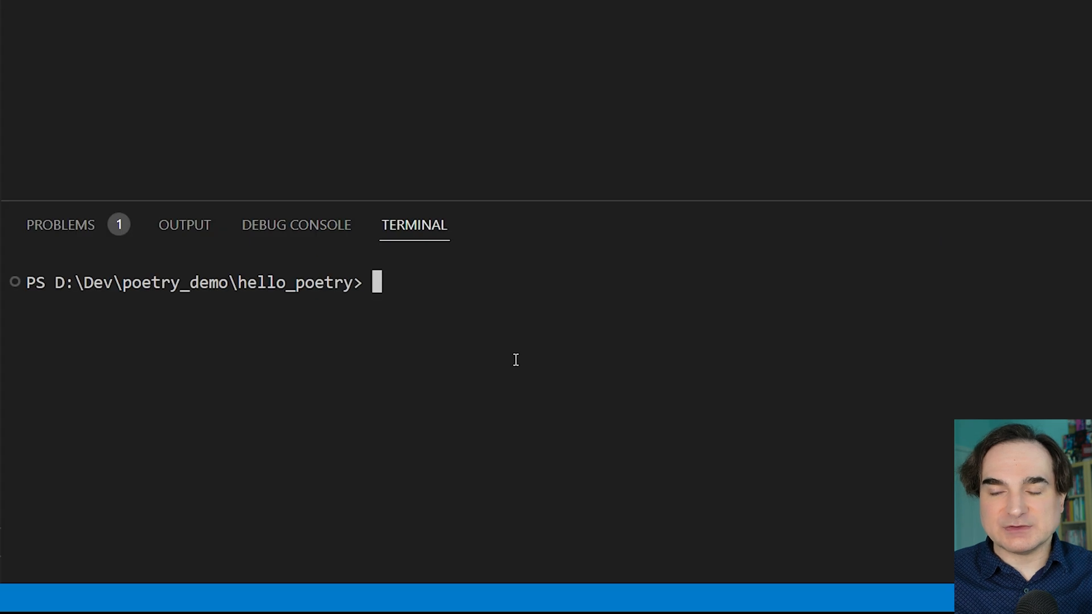
Run poetry add pyglet, installing pyglet 2.0.5 into a new hello-poetry virtual environment.
type("poetry add pygl")
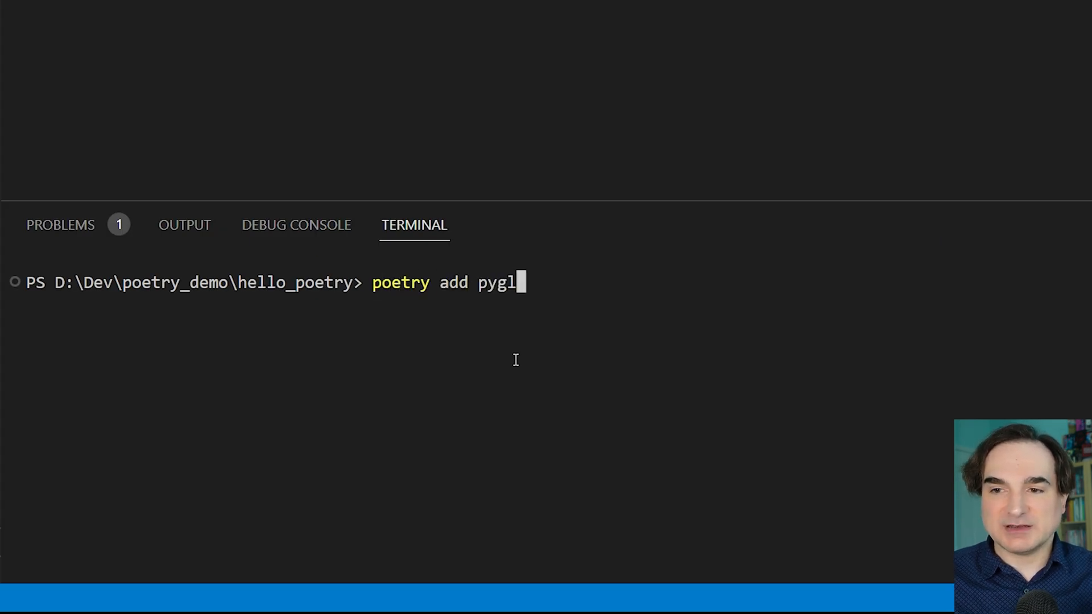
key("Enter")
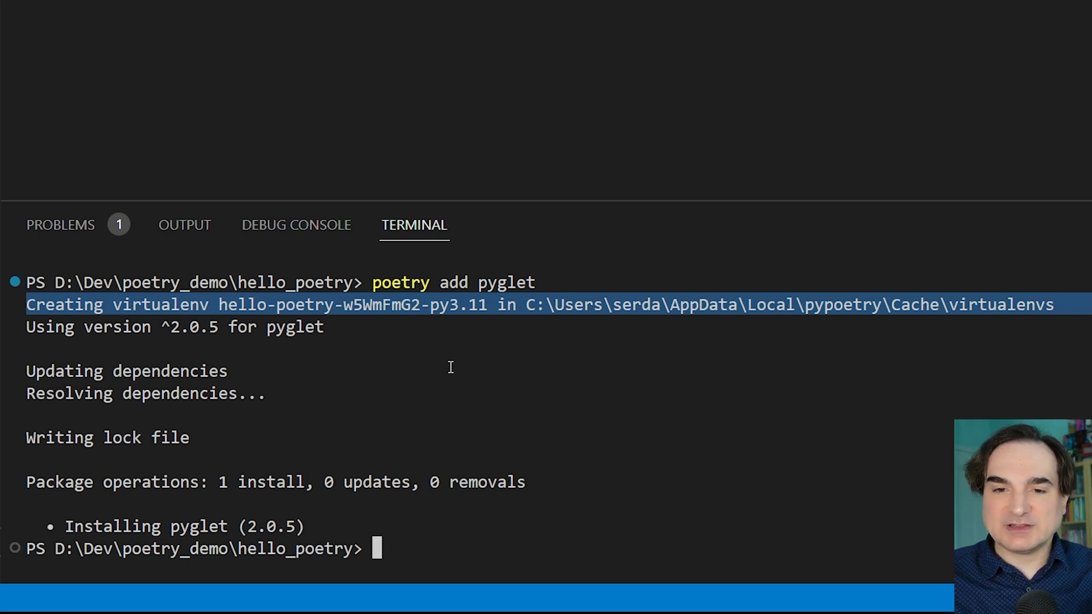
mouse_move(421, 353)
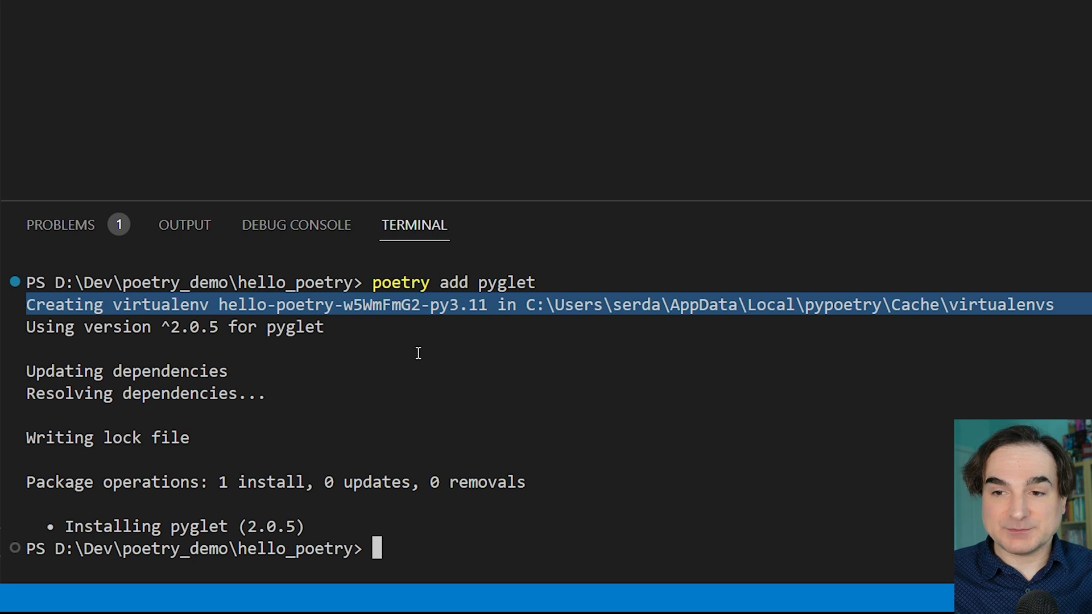
mouse_move(415, 358)
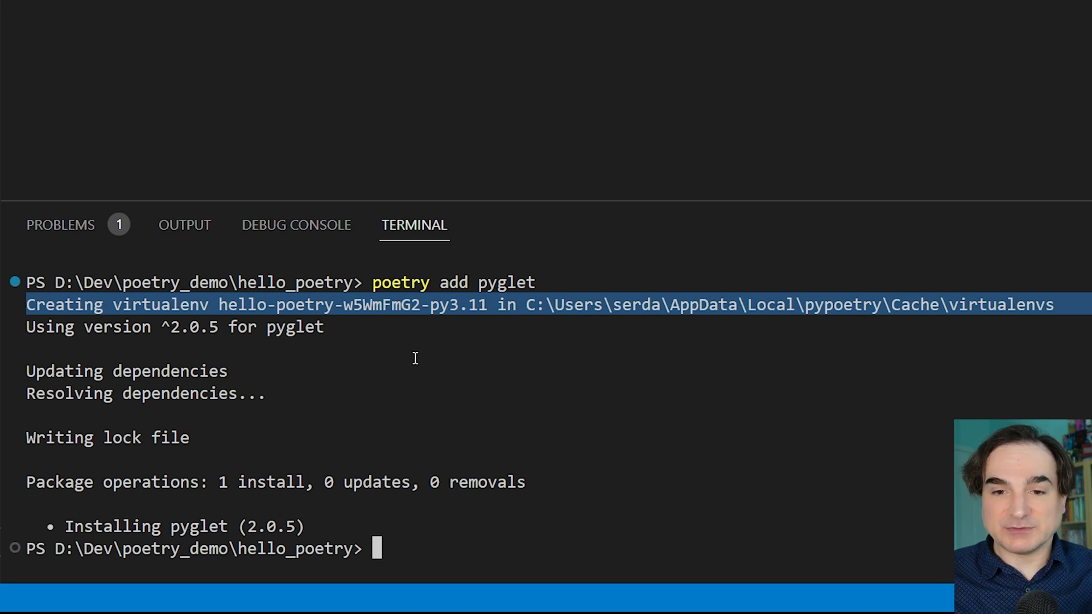
mouse_move(410, 354)
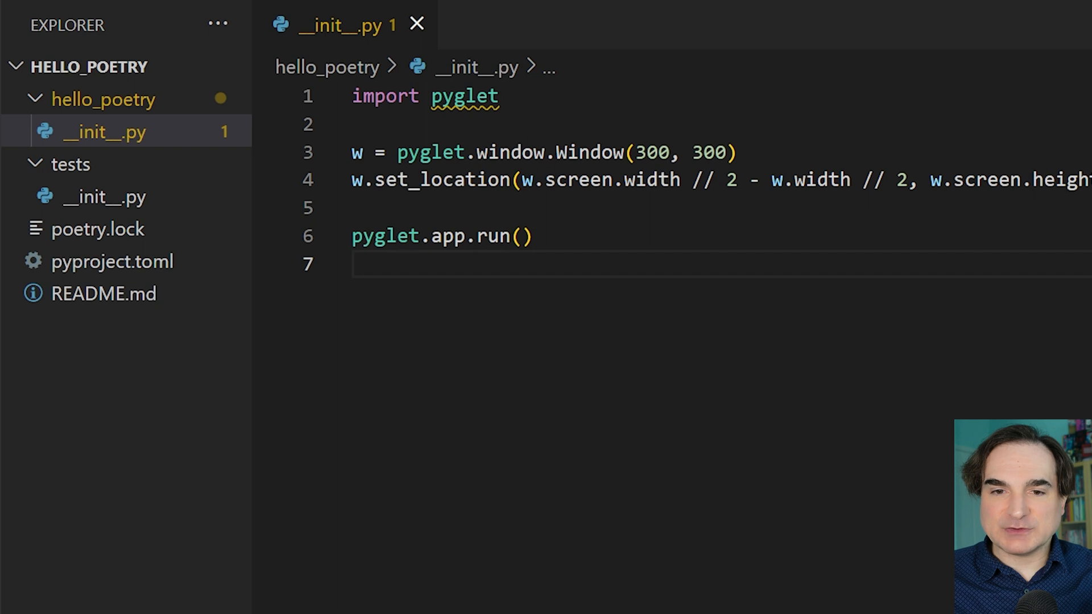
mouse_move(184, 271)
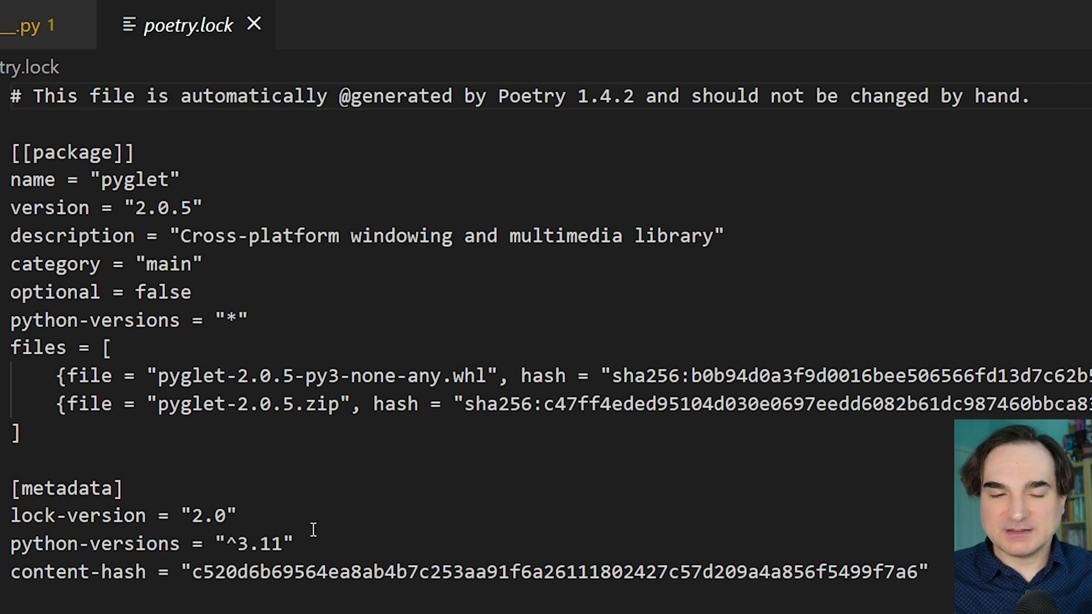
mouse_move(287, 519)
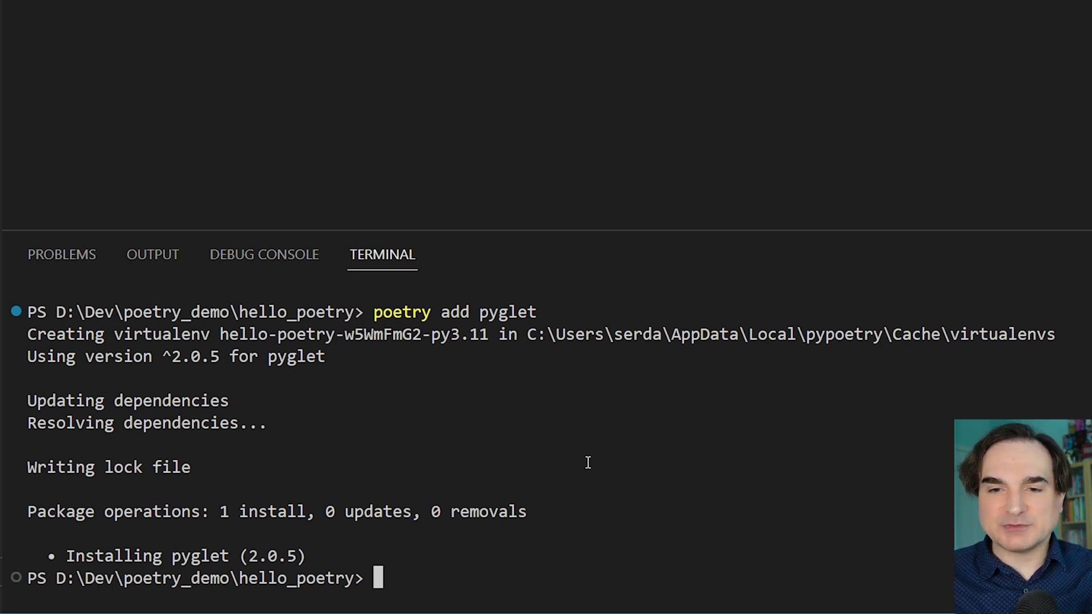
Begin a new poetry command in the terminal after reviewing __init__.py and poetry.lock pinning pyglet 2.0.5.
type("poetry")
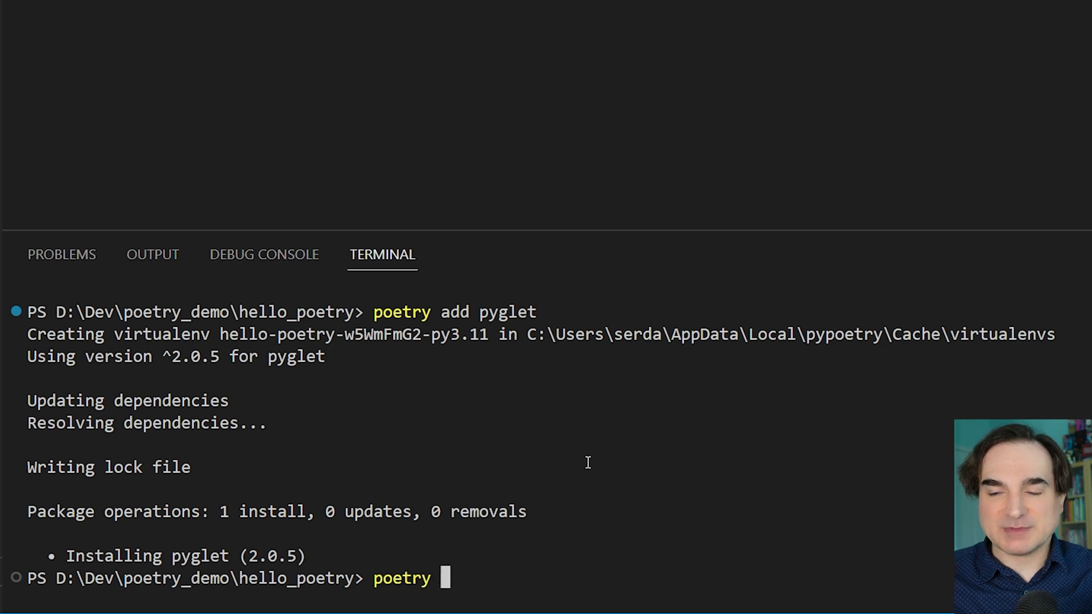
Run poetry add --group dev black, installing black 23.3.0 as a development dependency.
type("add")
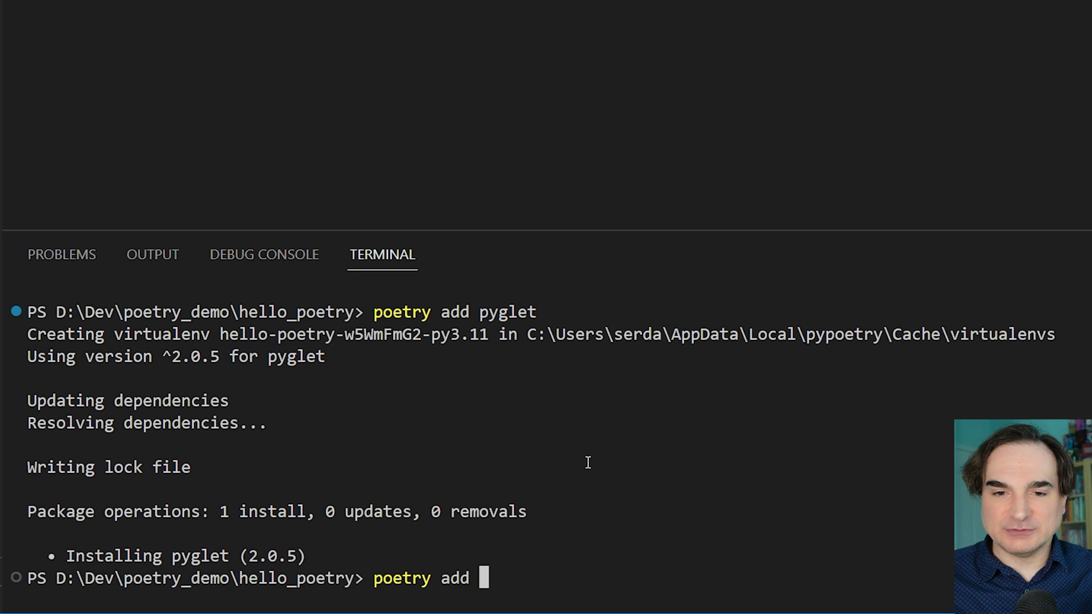
type("--group d")
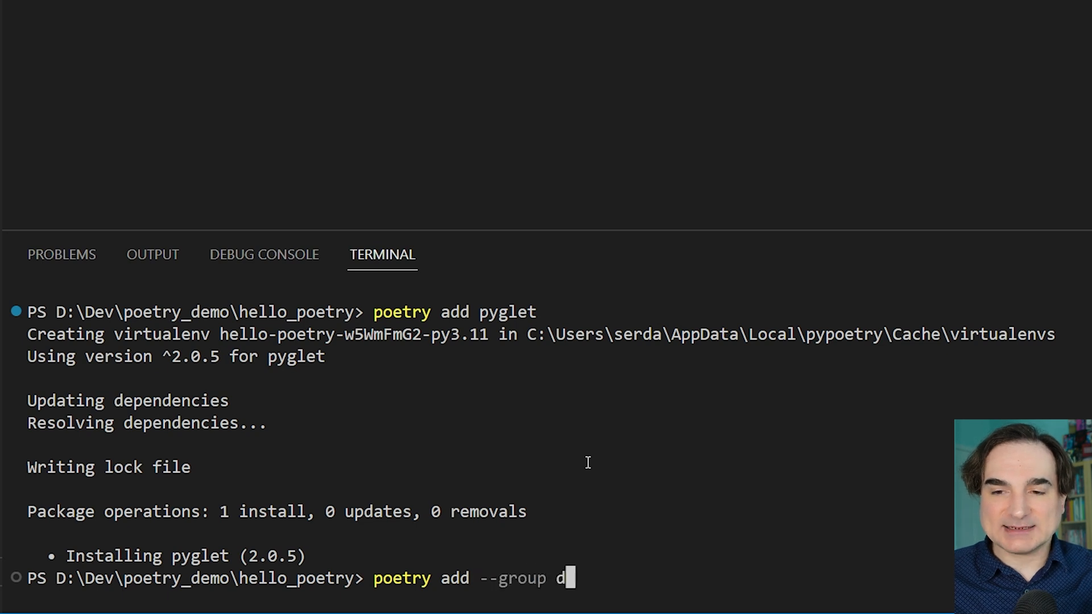
key("Enter")
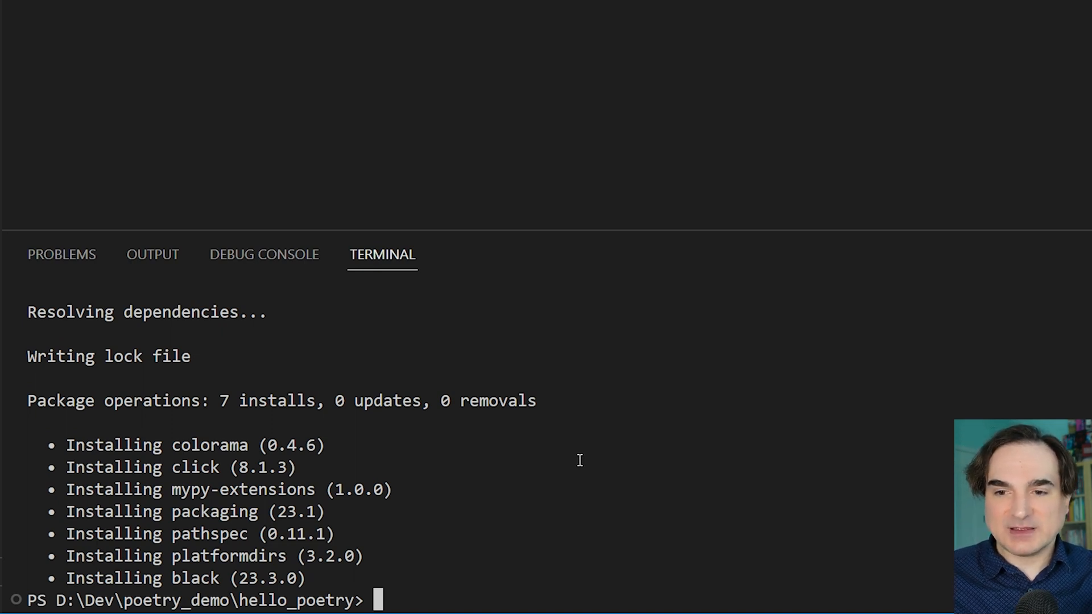
mouse_move(578, 461)
type("poetry run")
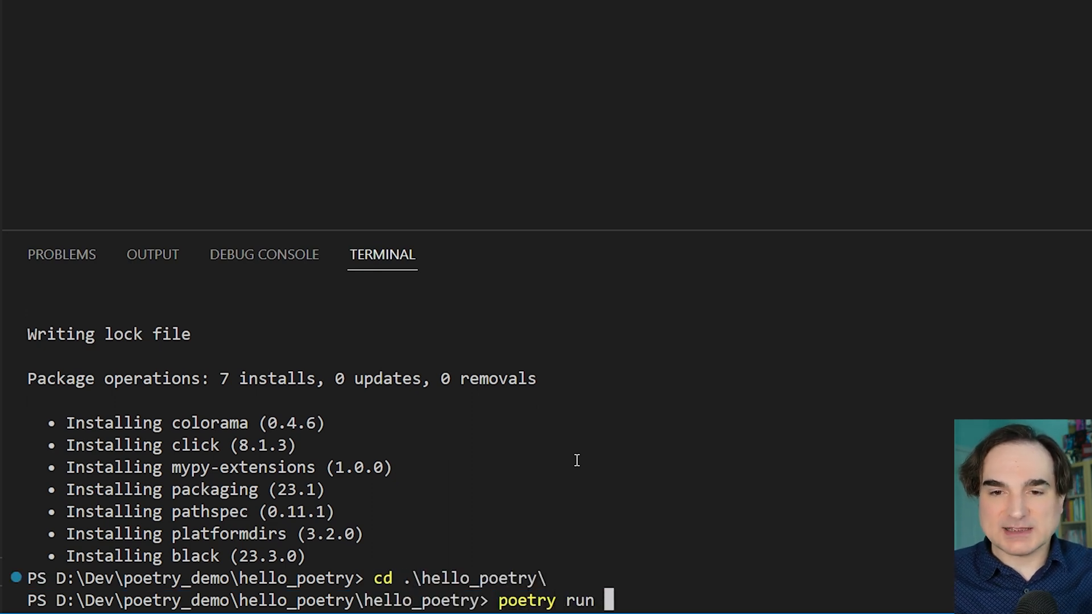
Run __init__.py via poetry run py and again from the editor's Run button, closing each blank pyglet window.
type("py .\\__init__.py")
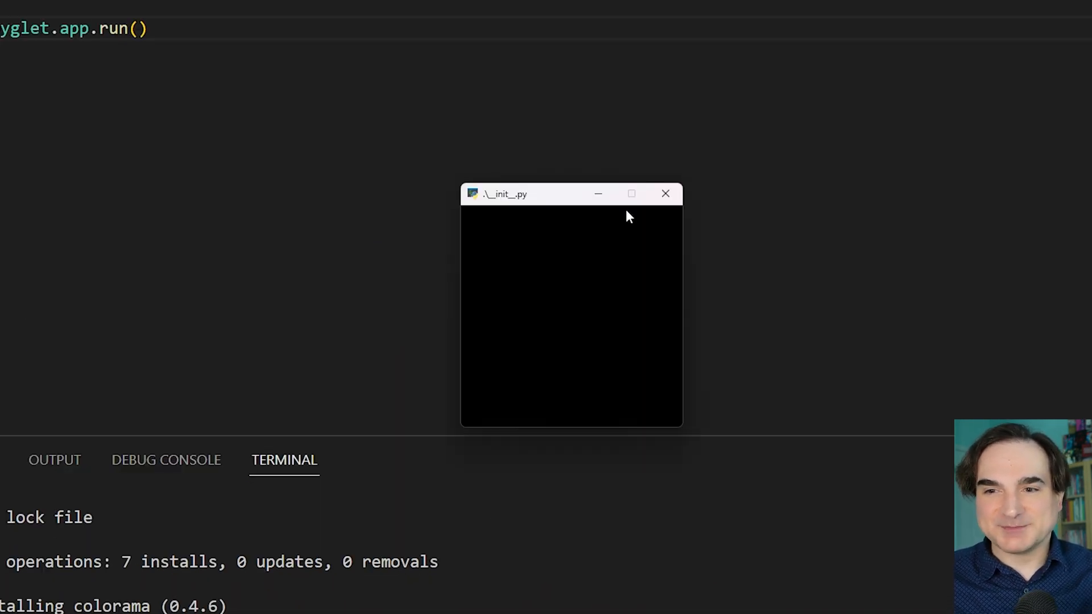
mouse_move(664, 257)
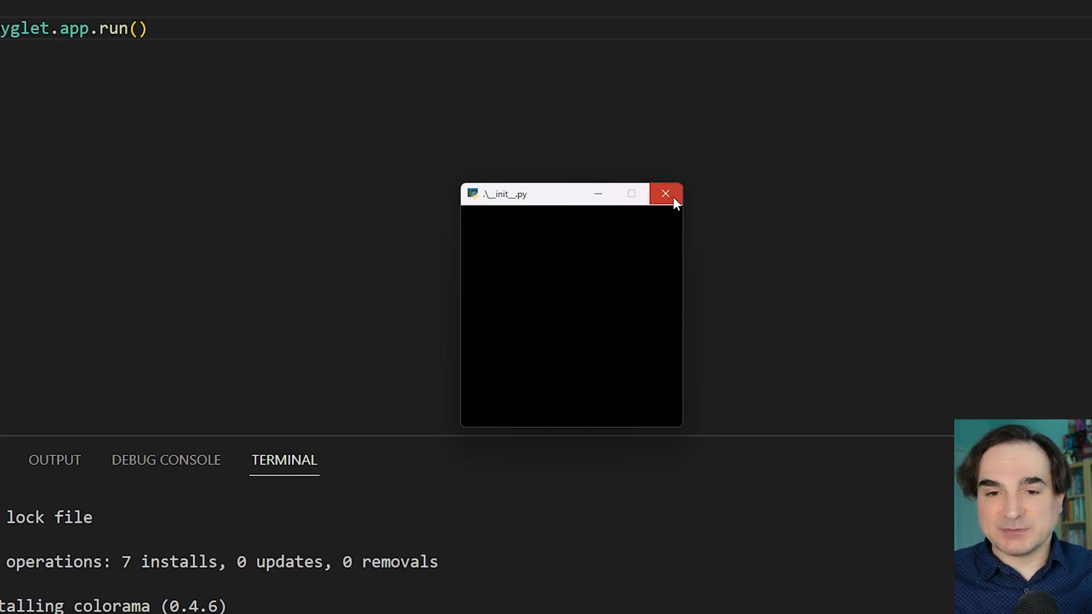
left_click(665, 193)
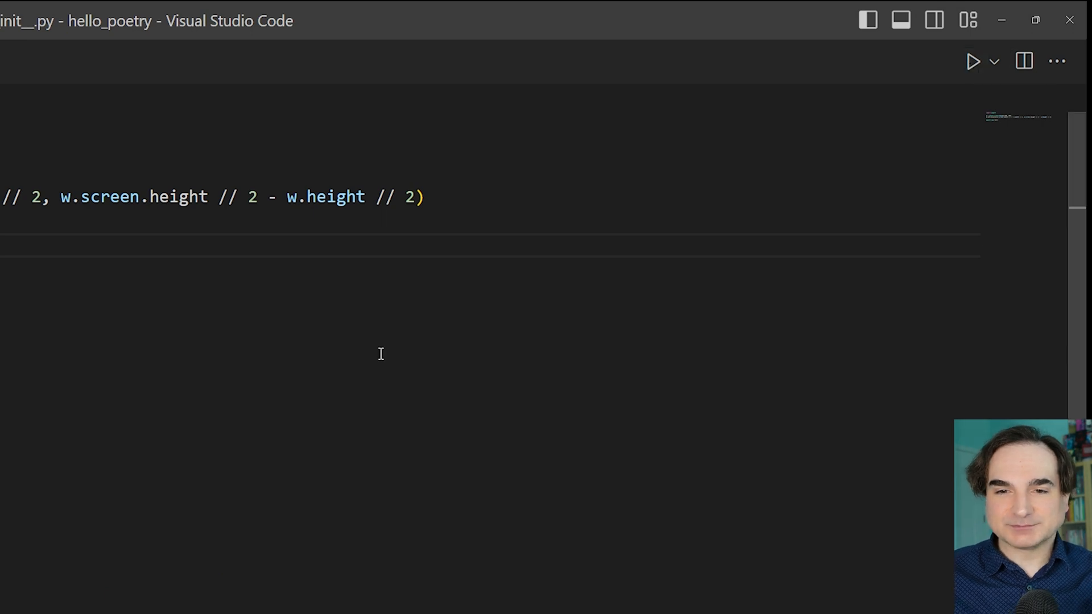
left_click(971, 61)
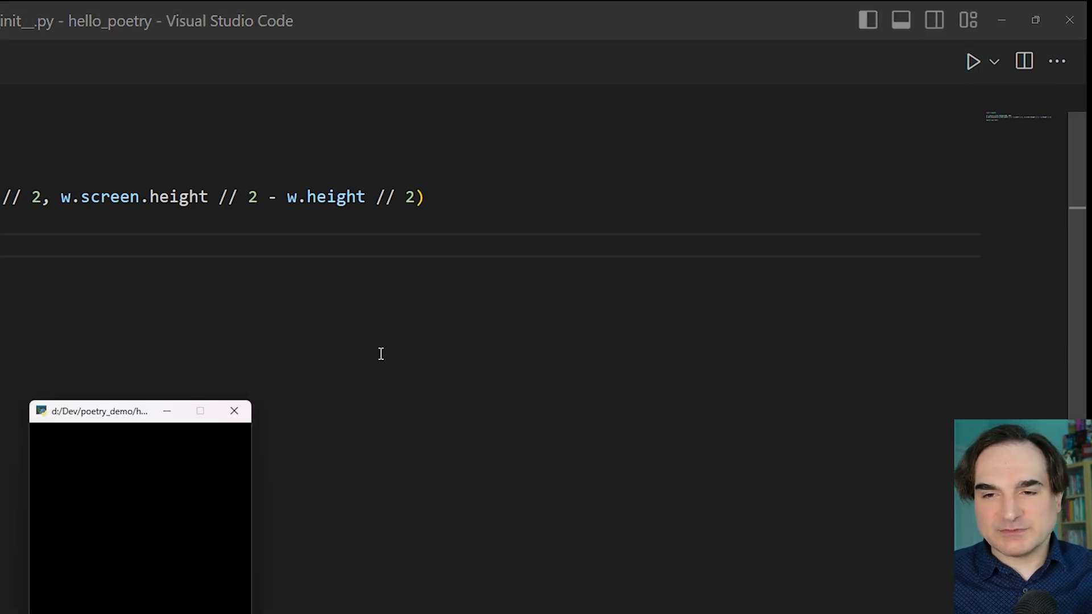
mouse_move(234, 414)
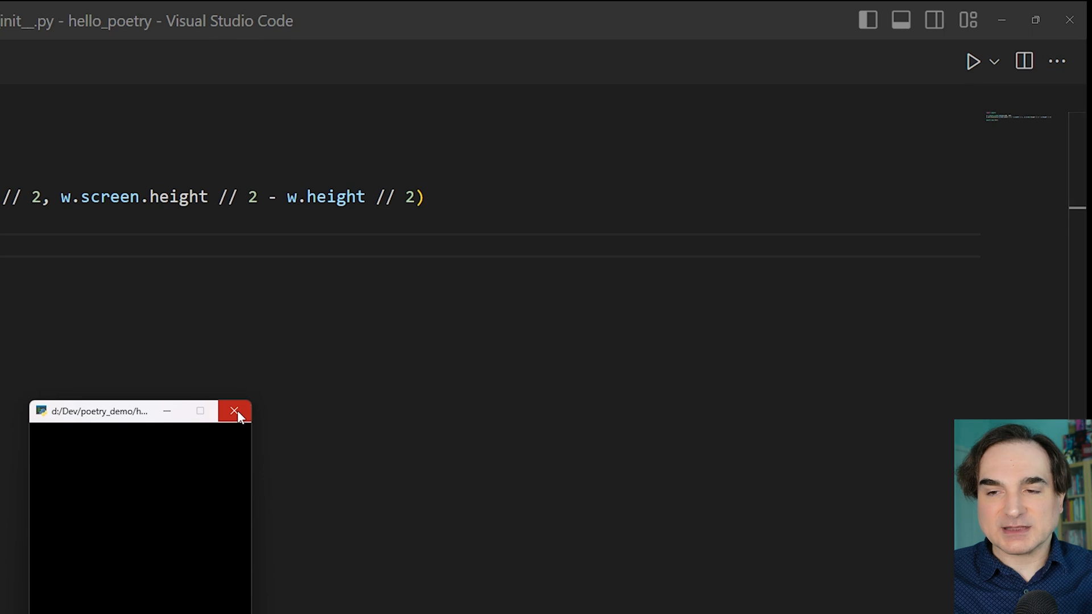
left_click(234, 412)
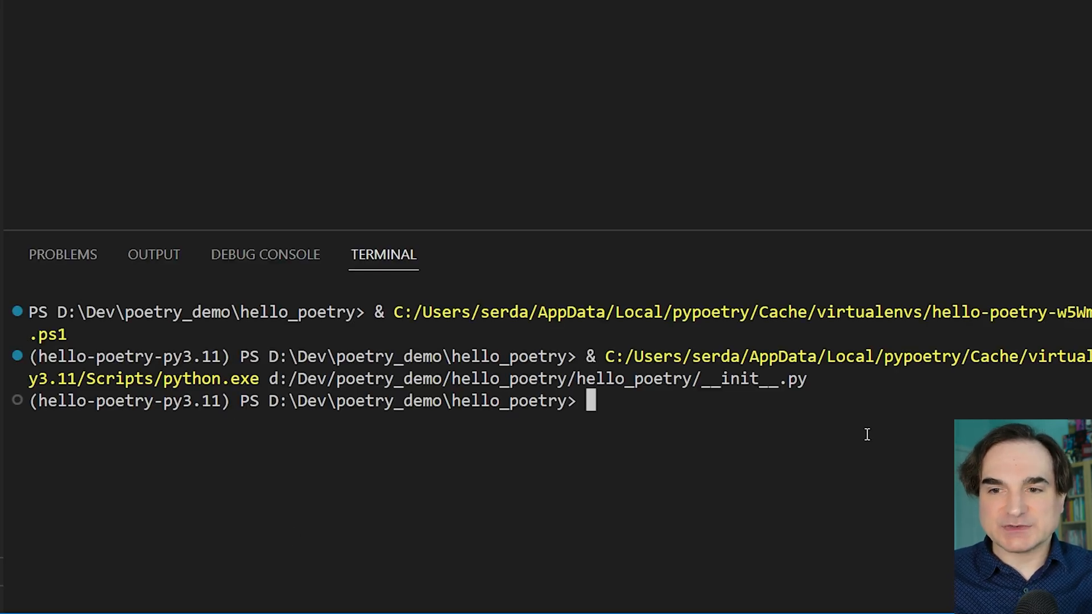
Enter poetry shell in the terminal before moving to the standalone PowerShell window's dir listing.
type("poetry shell")
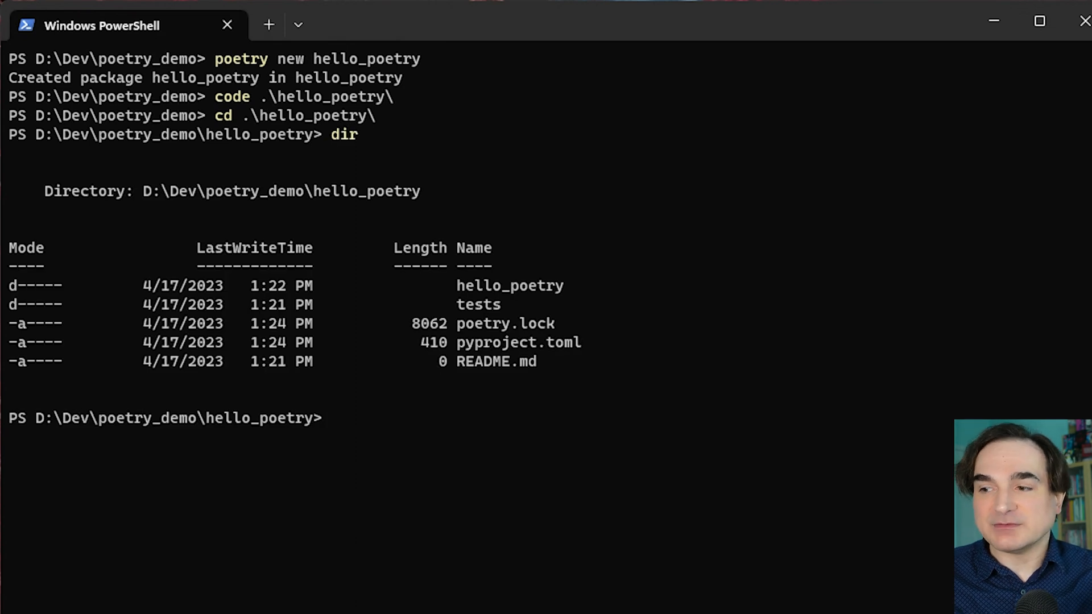
Type a poetry env remove py... command at the hello_poetry prompt without running it yet.
type("poetry")
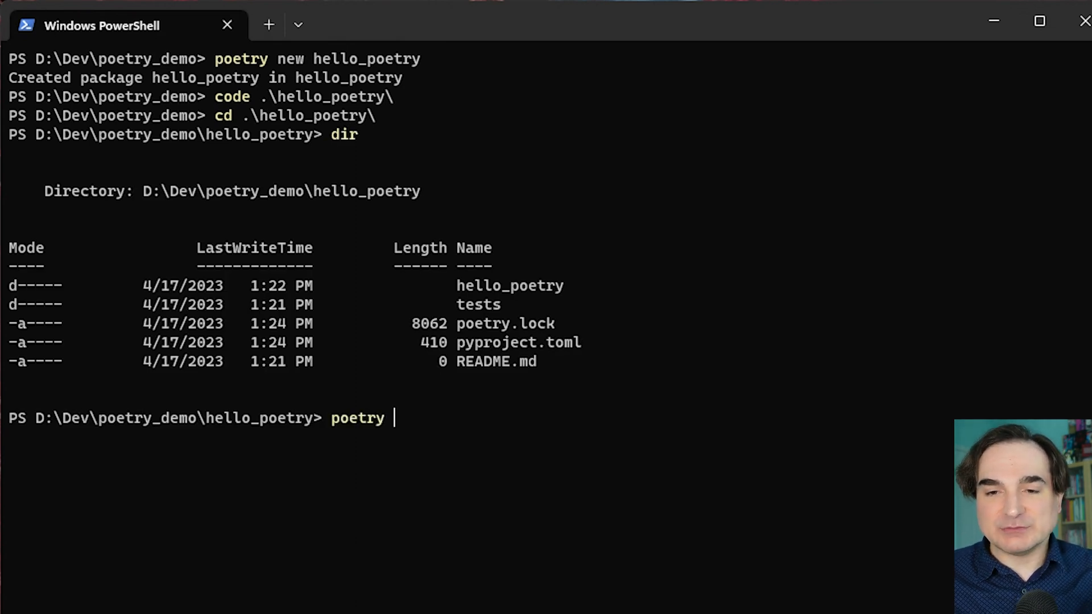
type("env remove")
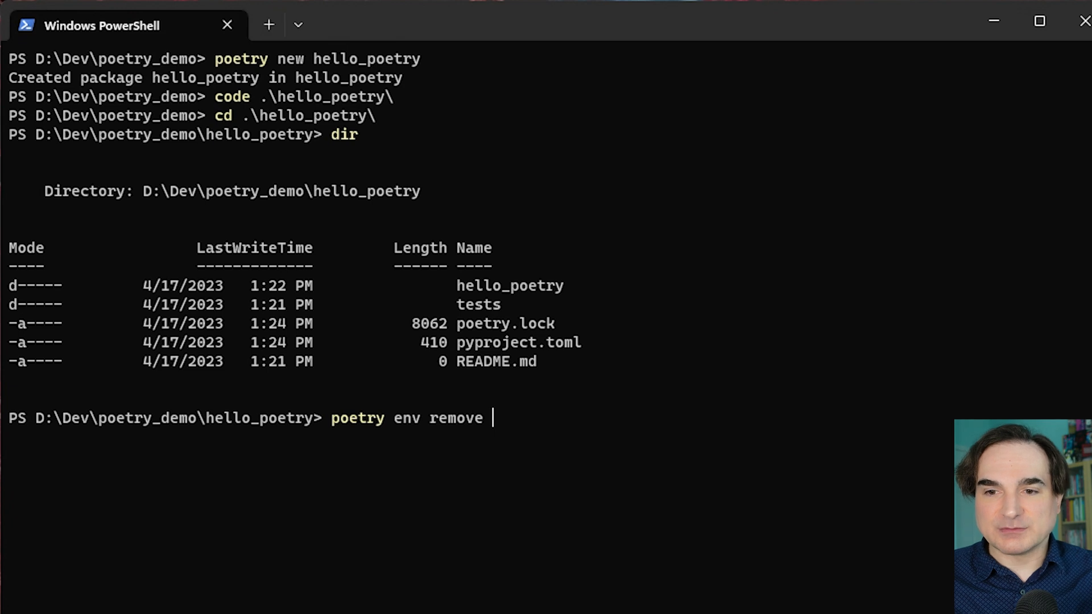
type("py")
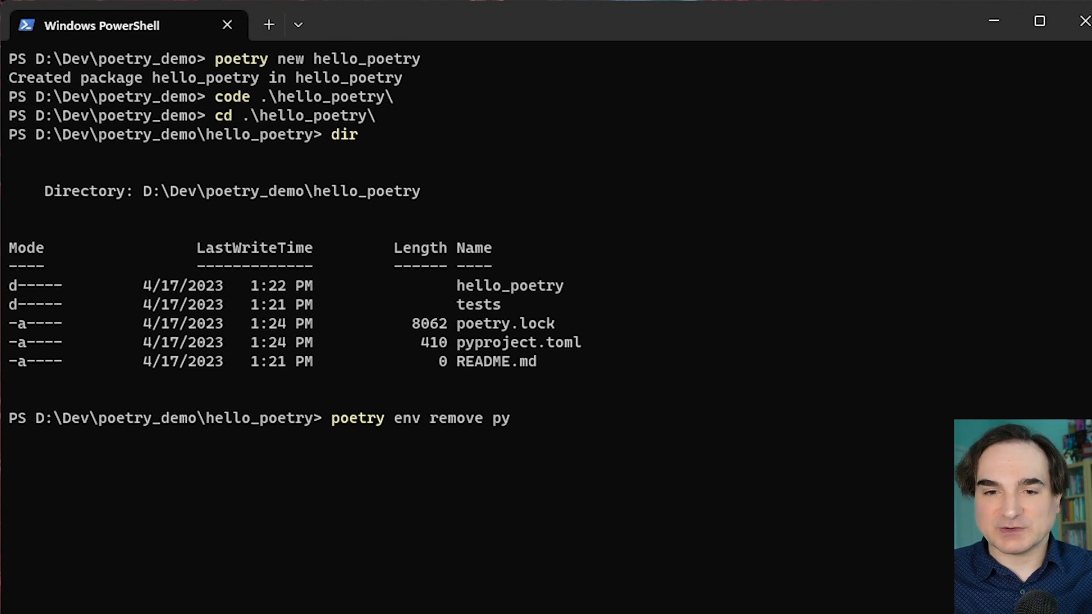